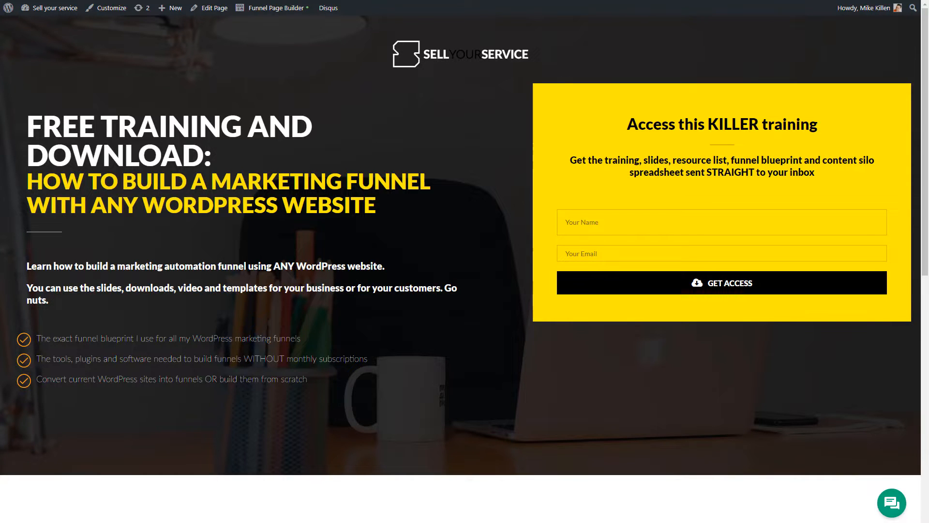
- Scroll down the free training landing page toward the funnel webinar replay
{"action": "scroll", "scroll_direction": "down", "scroll_amount": 3}
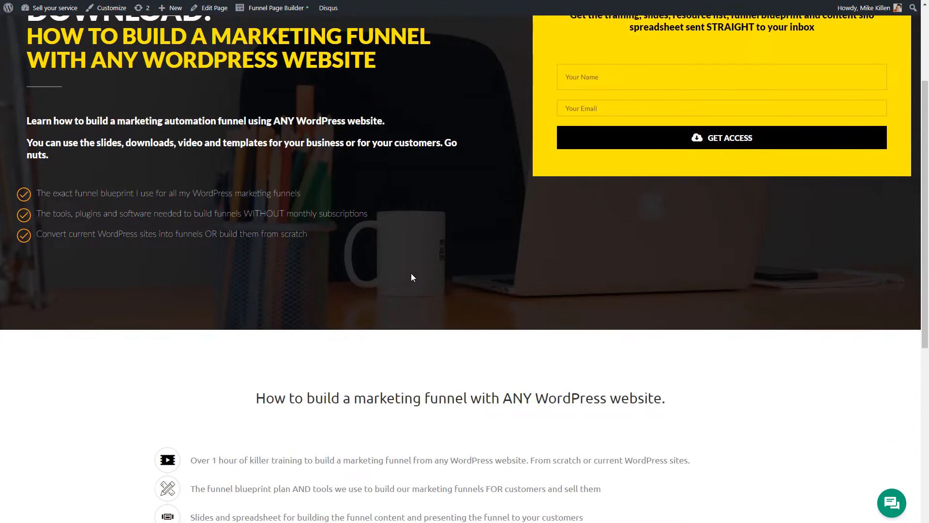
{"action": "scroll", "scroll_direction": "down", "scroll_amount": 3}
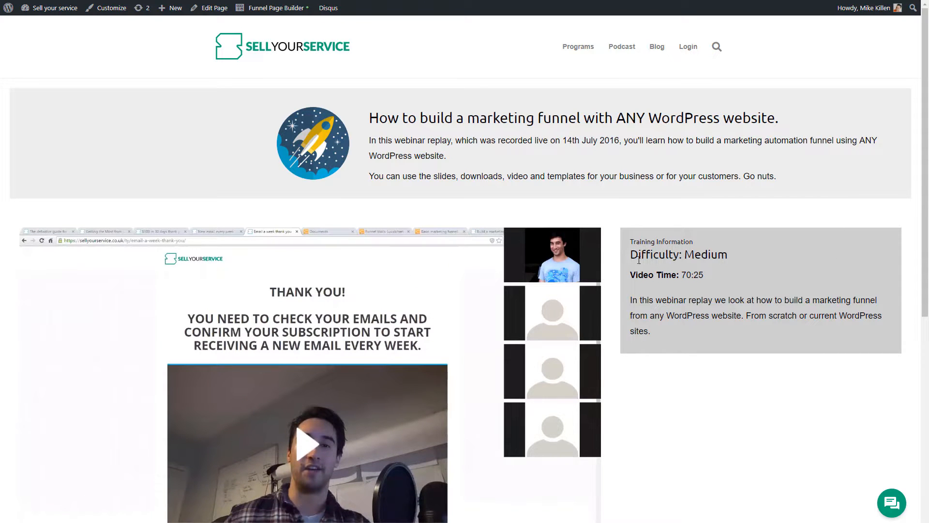
{"action": "scroll", "scroll_direction": "down", "scroll_amount": 3}
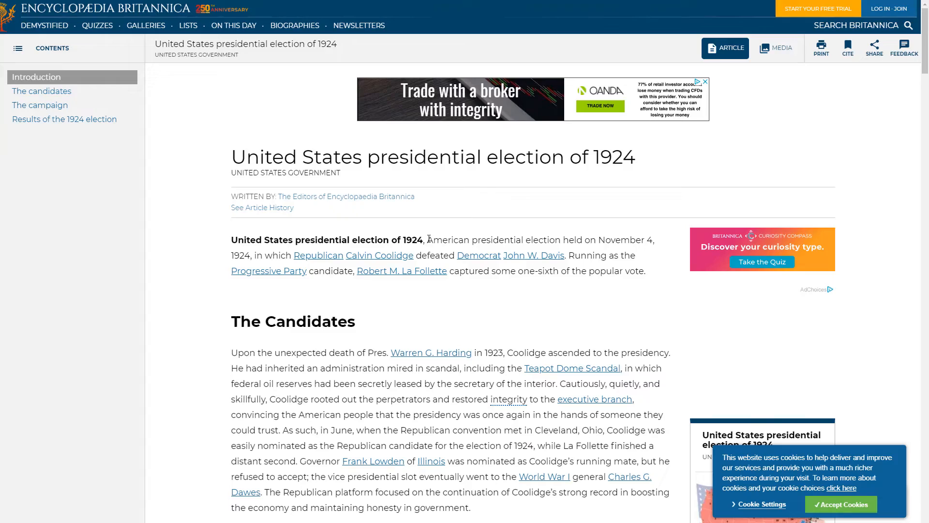
- Scroll the Britannica 1924 election article to The Candidates section with Coolidge's portrait
{"action": "scroll", "scroll_direction": "down", "scroll_amount": 3}
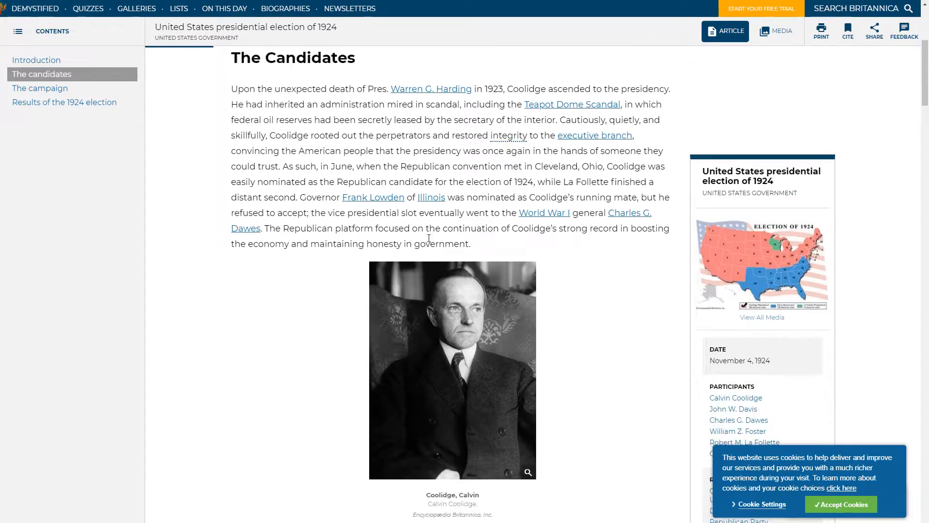
{"action": "scroll", "scroll_direction": "down", "scroll_amount": 3}
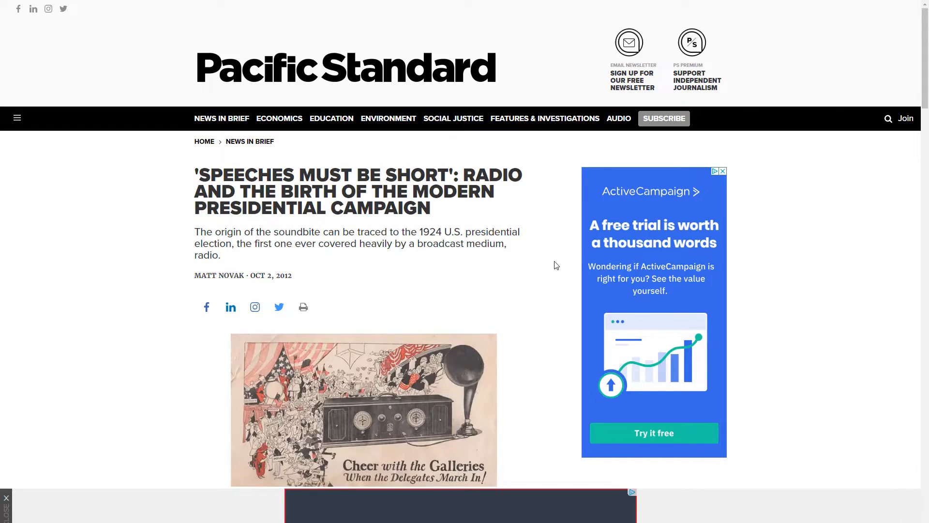
- Scroll the 'Speeches Must Be Short' article down to the 1924 Radiola ad quotation
{"action": "scroll", "scroll_direction": "down", "scroll_amount": 3}
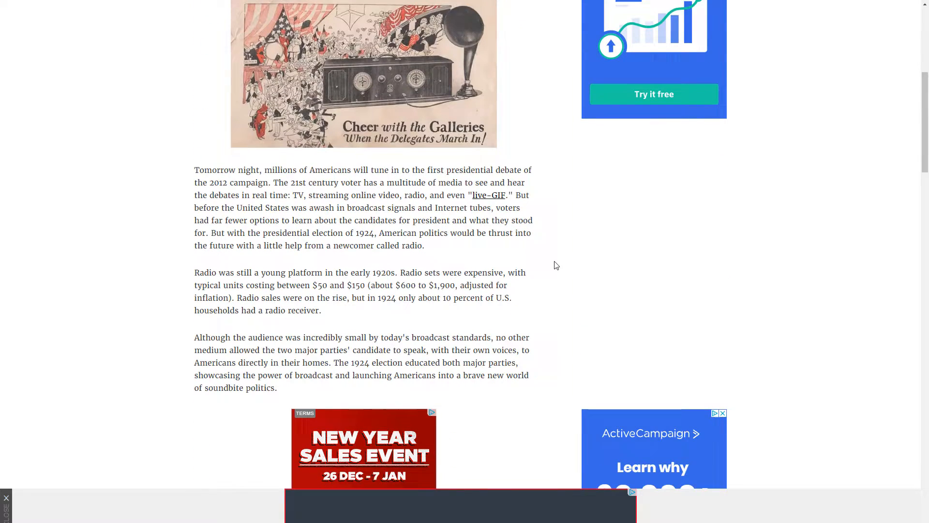
{"action": "scroll", "scroll_direction": "down", "scroll_amount": 3}
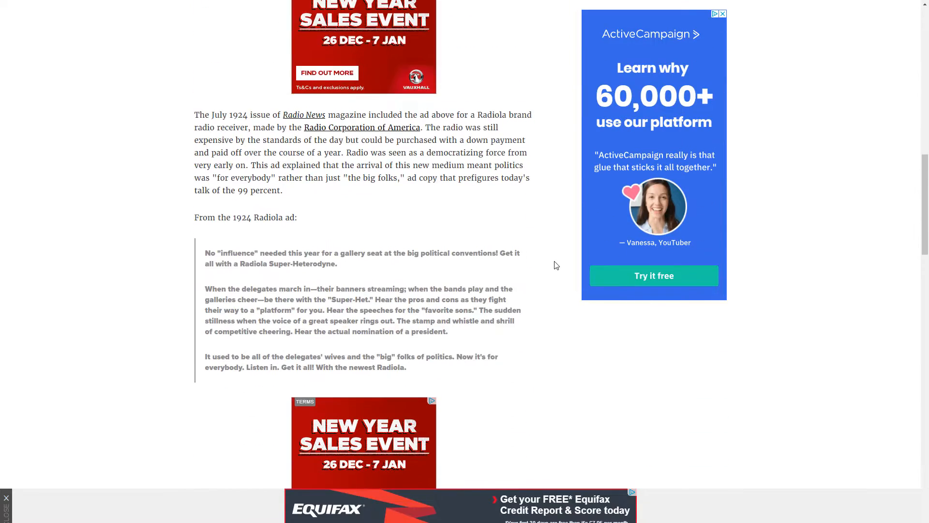
{"action": "scroll", "scroll_direction": "down", "scroll_amount": 3}
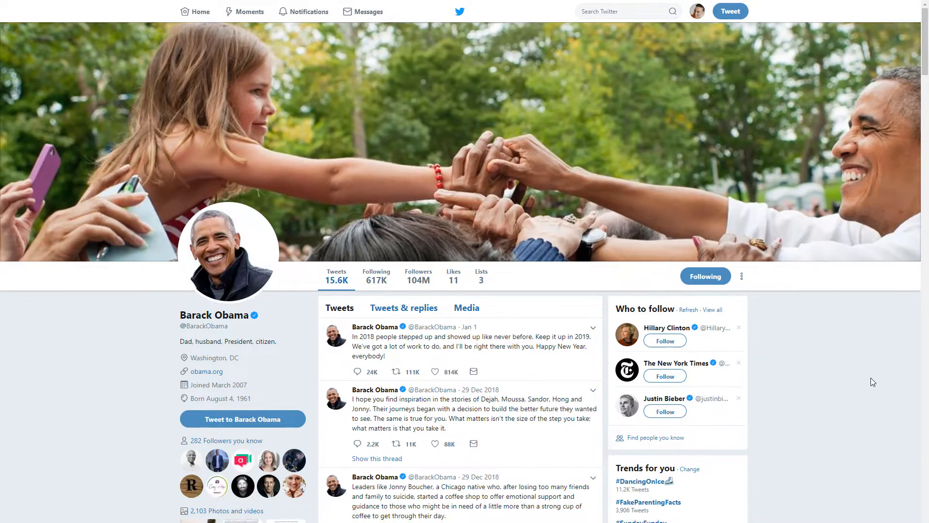
- Scroll Obama's Twitter timeline, then bring up CNN's article on Trump's 4,400 Facebook ads
{"action": "scroll", "scroll_direction": "down", "scroll_amount": 3}
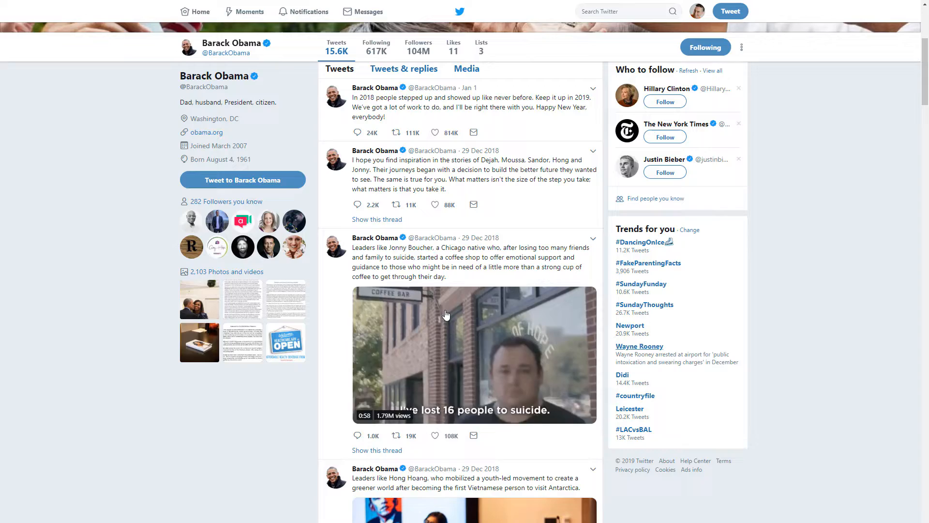
{"action": "left_click", "coordinate": [243, 180]}
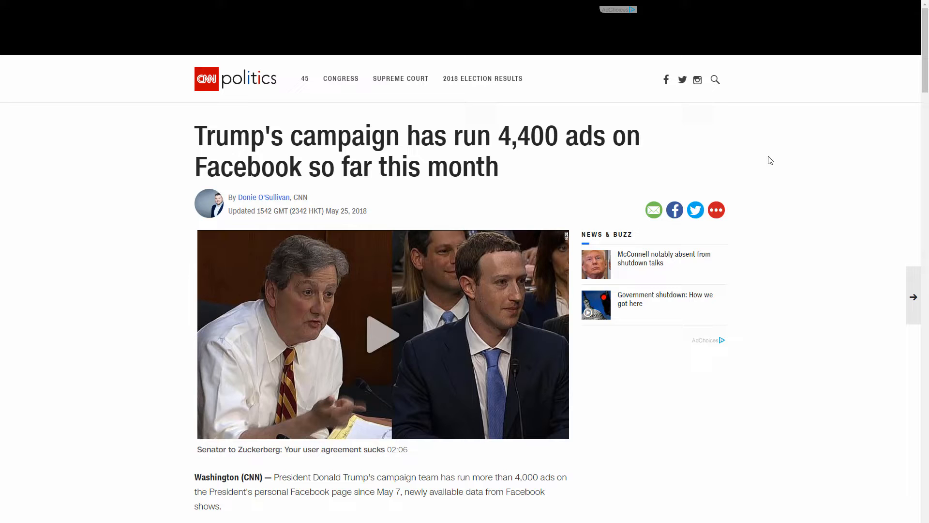
- Scroll down the CNN article on the Trump campaign's 4,400 Facebook ads
{"action": "scroll", "scroll_direction": "down", "scroll_amount": 3}
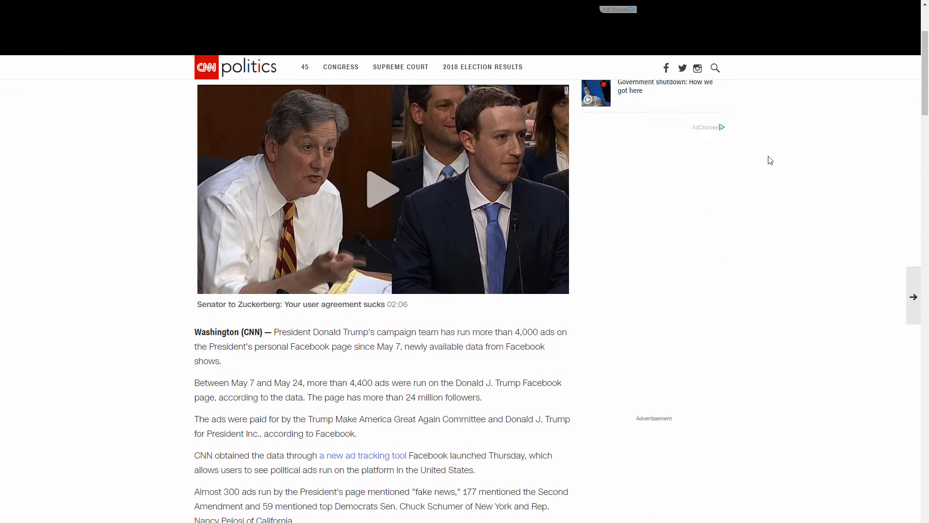
{"action": "scroll", "scroll_direction": "down", "scroll_amount": 3}
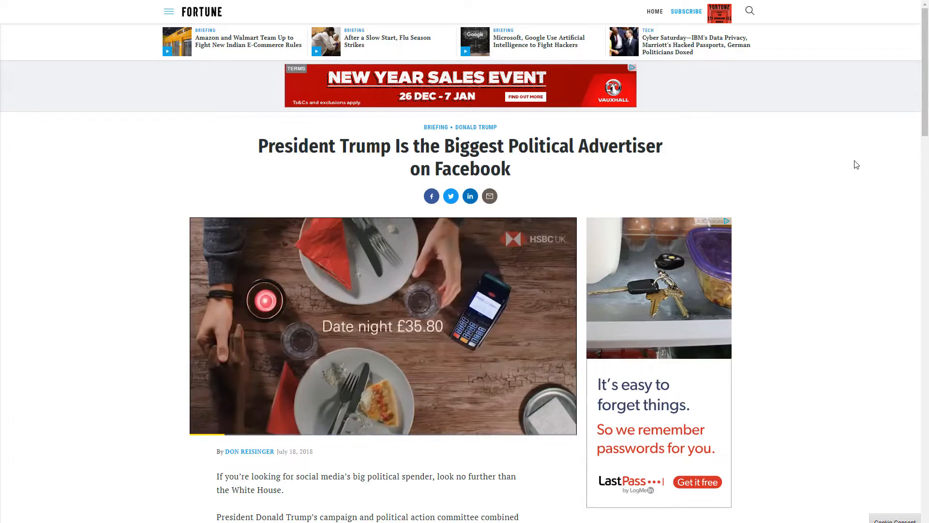
- Scroll through Fortune's 'President Trump Is the Biggest Political Advertiser on Facebook' article
{"action": "scroll", "scroll_direction": "down", "scroll_amount": 3}
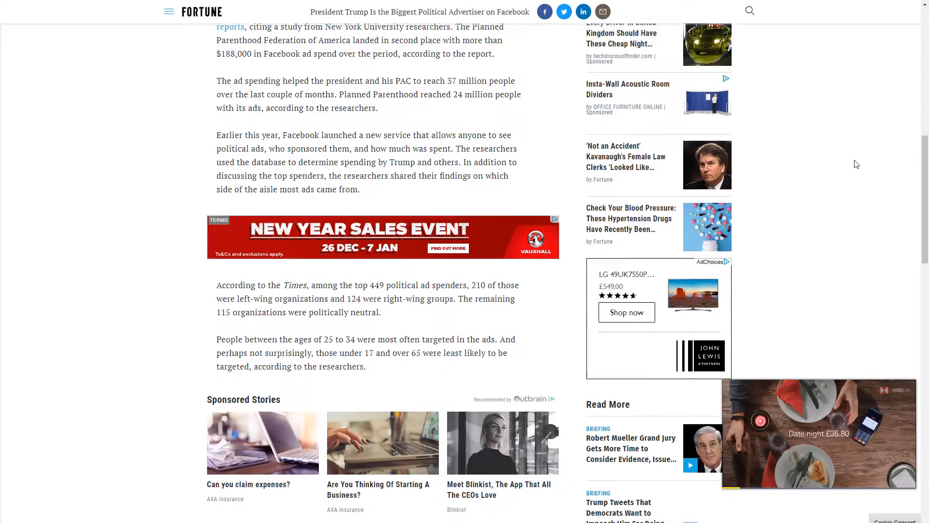
{"action": "scroll", "scroll_direction": "down", "scroll_amount": 3}
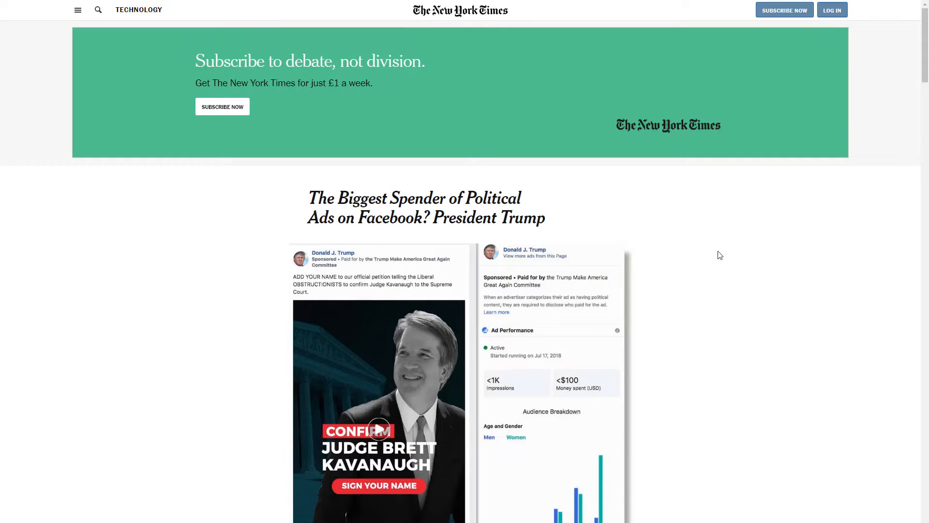
- Scroll the NYT biggest-spender article, then bring up Trump's Facebook active ads listing
{"action": "scroll", "scroll_direction": "down", "scroll_amount": 3}
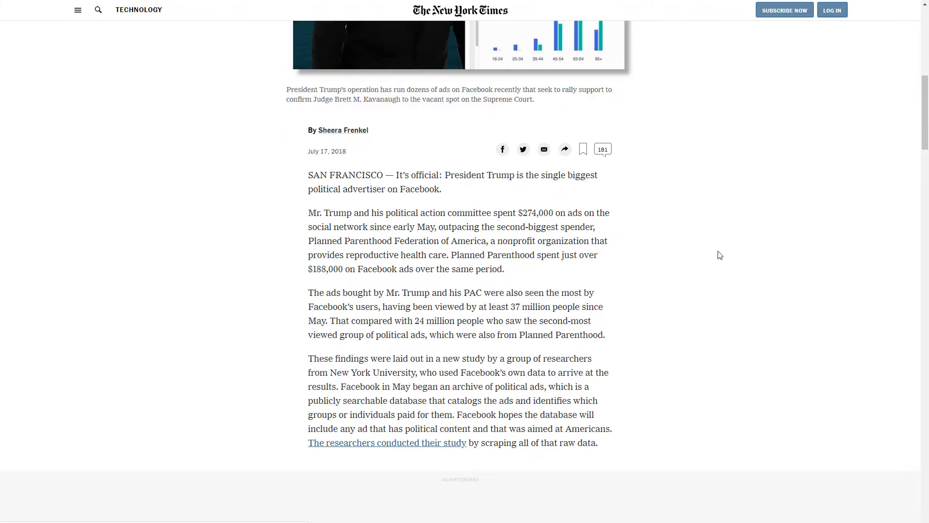
{"action": "scroll", "scroll_direction": "down", "scroll_amount": 3}
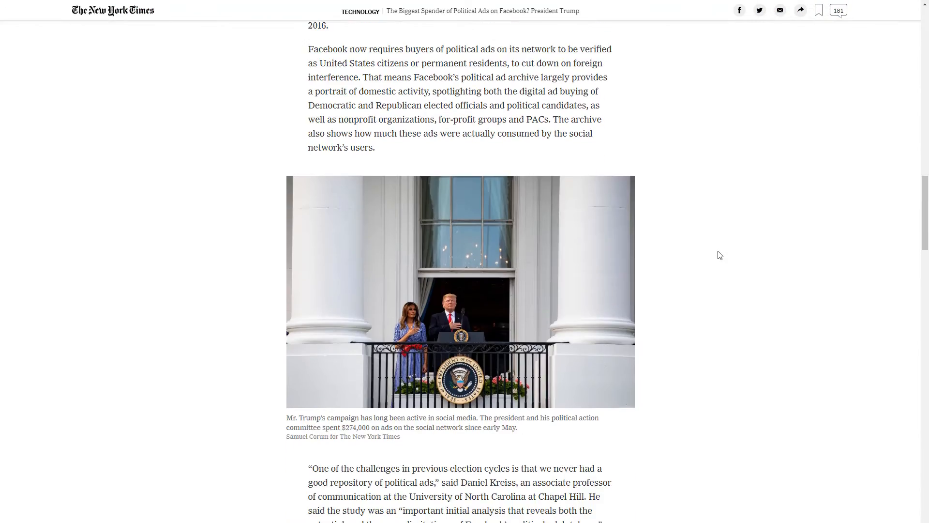
{"action": "scroll", "scroll_direction": "down", "scroll_amount": 3}
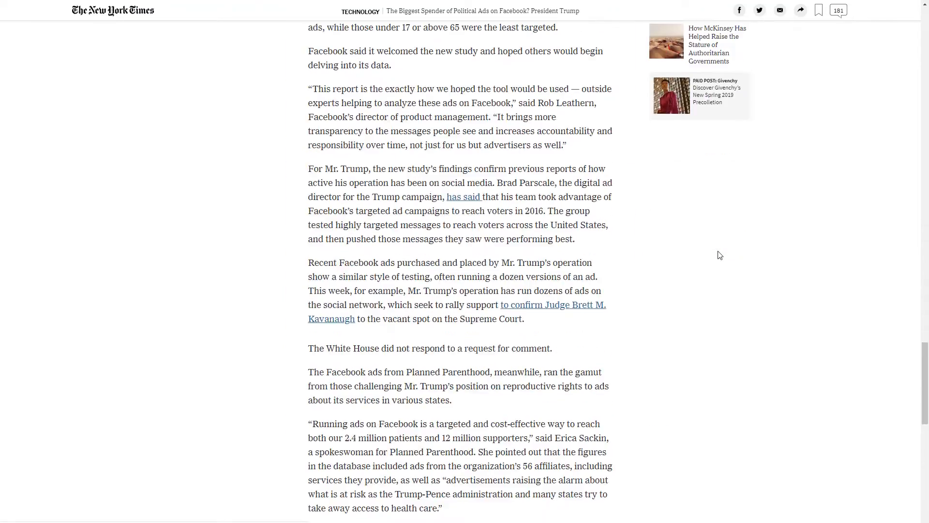
{"action": "left_click", "coordinate": [552, 304]}
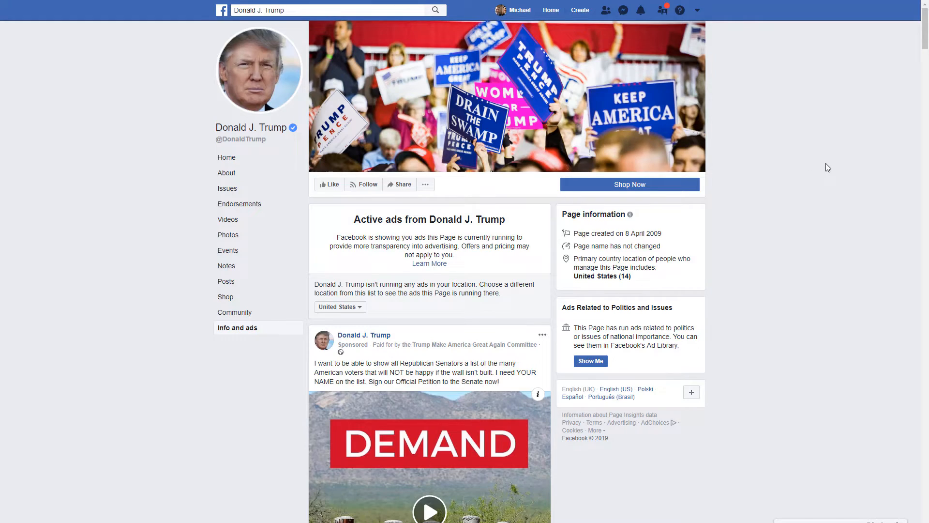
- Browse Trump's sponsored petition ads, then scroll down the Sell Your Service funnel page
{"action": "scroll", "scroll_direction": "down", "scroll_amount": 3}
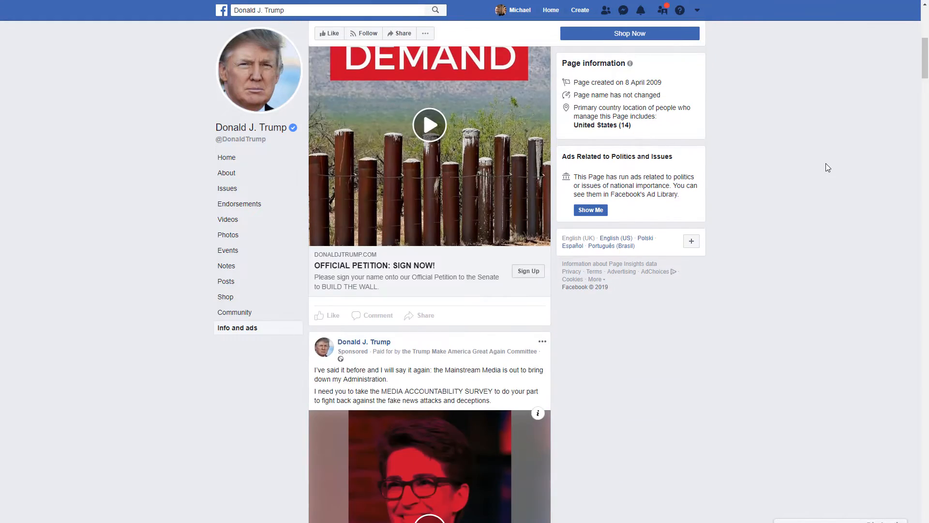
{"action": "scroll", "scroll_direction": "down", "scroll_amount": 3}
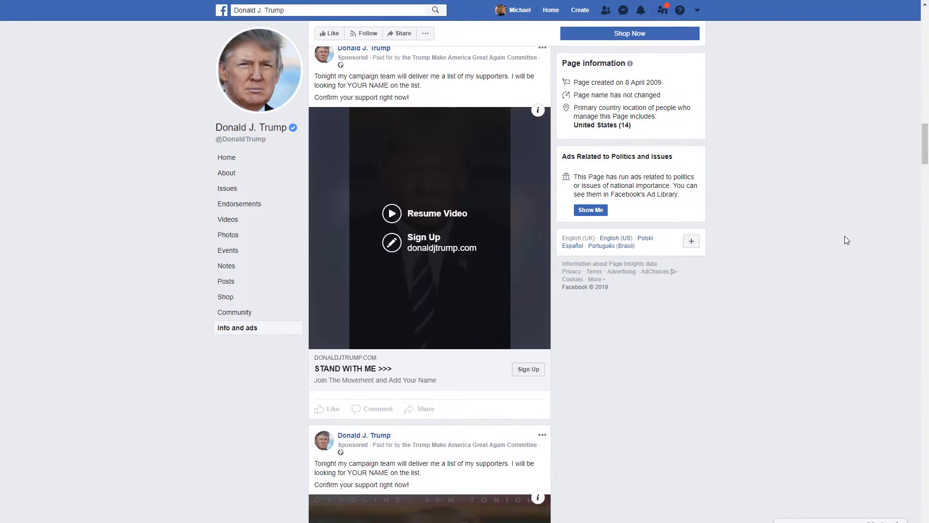
{"action": "scroll", "scroll_direction": "down", "scroll_amount": 3}
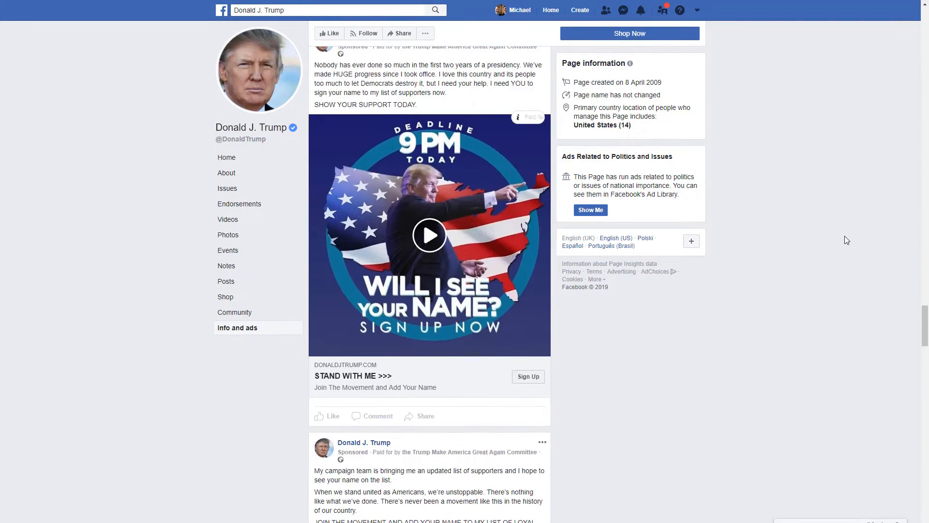
{"action": "scroll", "scroll_direction": "down", "scroll_amount": 3}
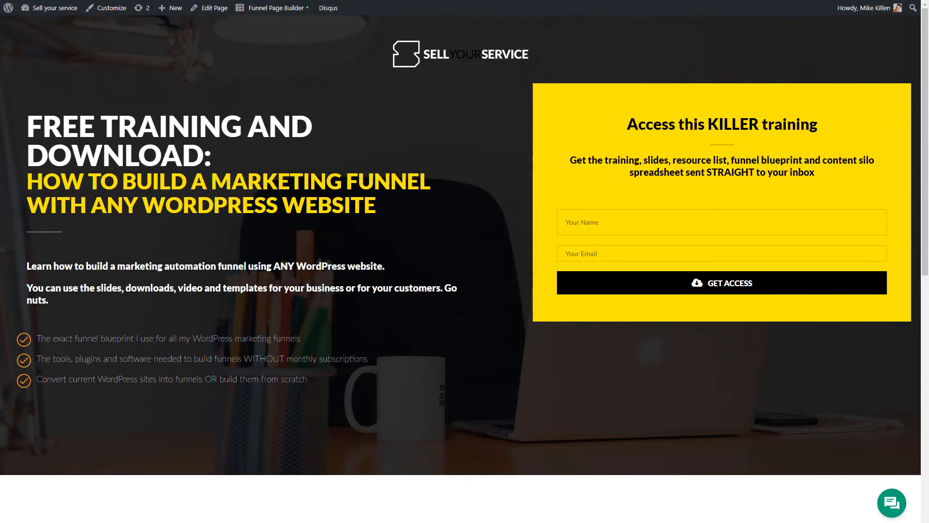
{"action": "scroll", "scroll_direction": "down", "scroll_amount": 3}
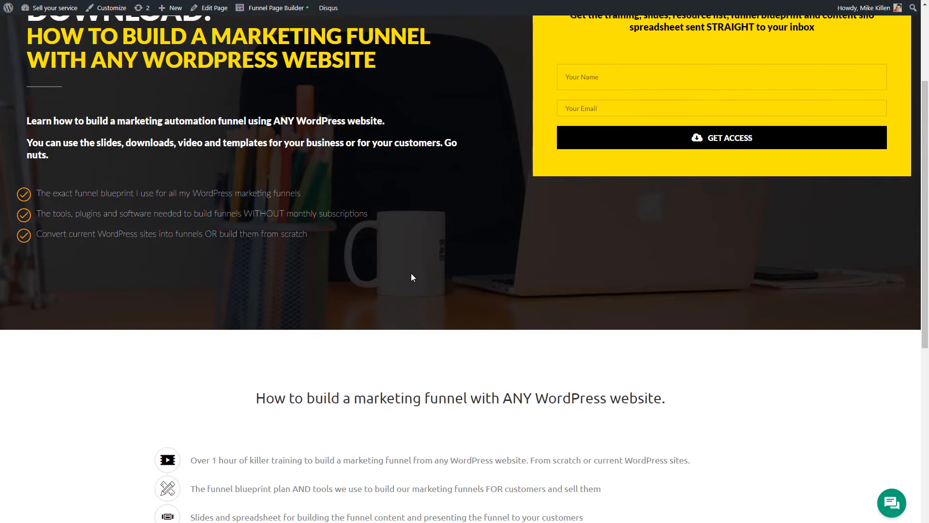
{"action": "scroll", "scroll_direction": "down", "scroll_amount": 3}
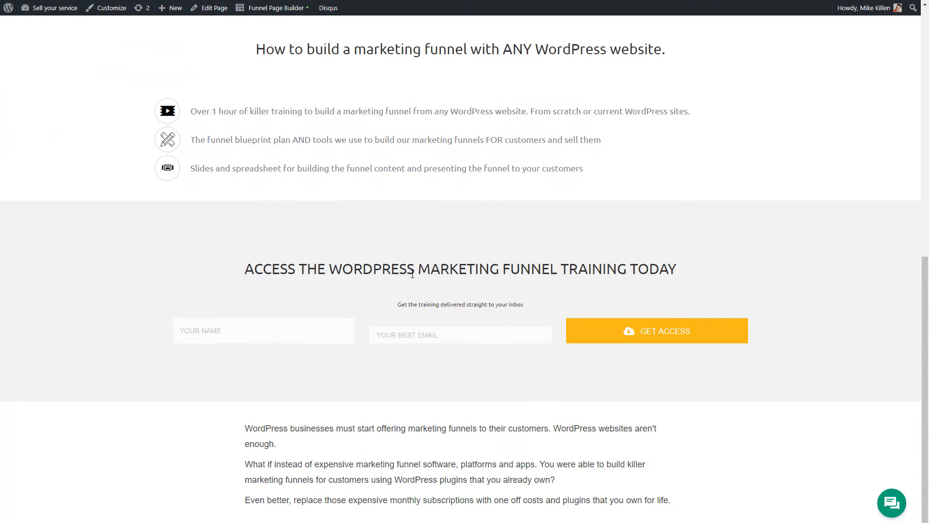